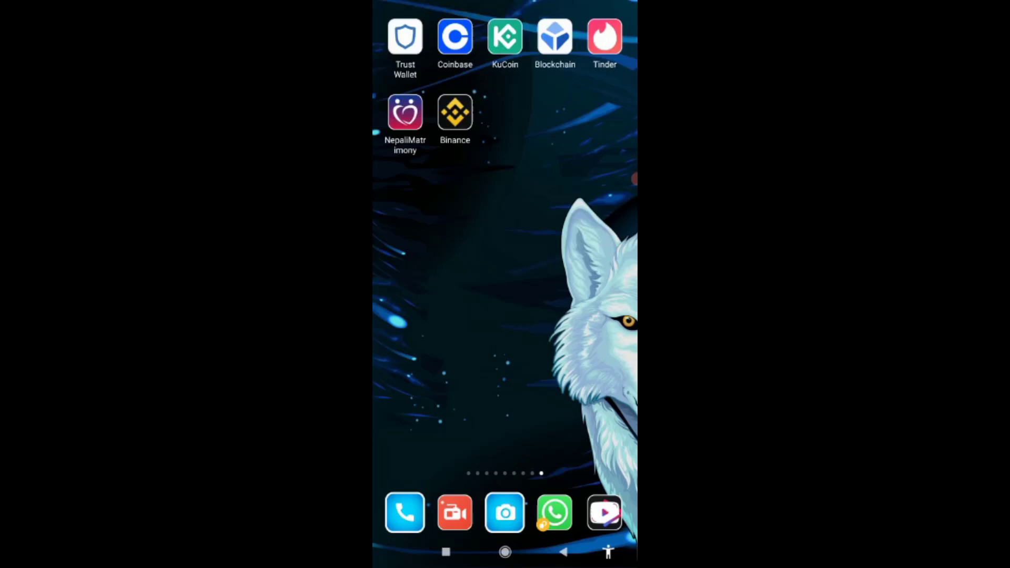
# Launch the Coinbase app from the Android home screen
pyautogui.click(455, 36)
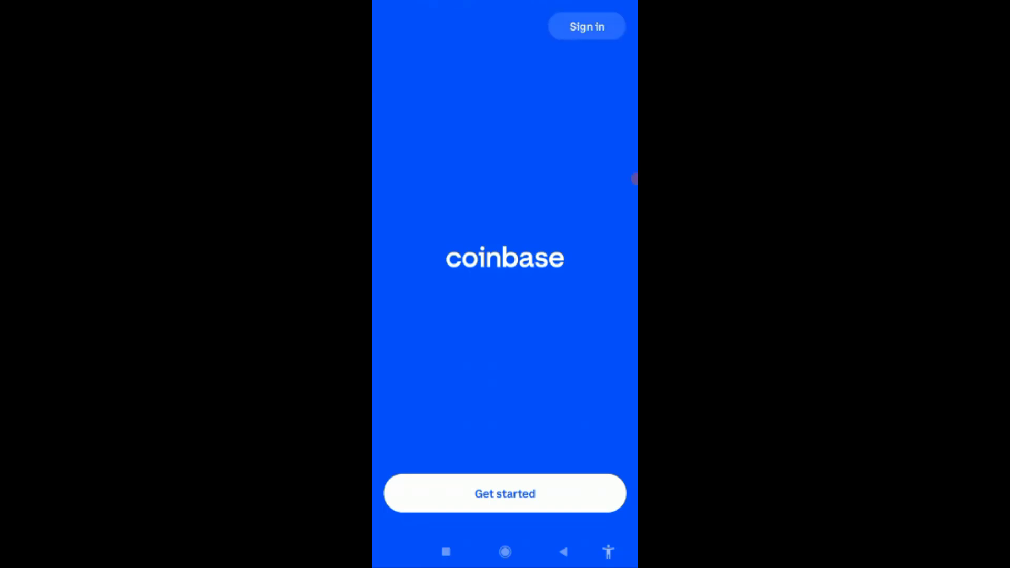
# Reach the Coinbase sign-in form for an existing account with the email field ready
pyautogui.click(586, 26)
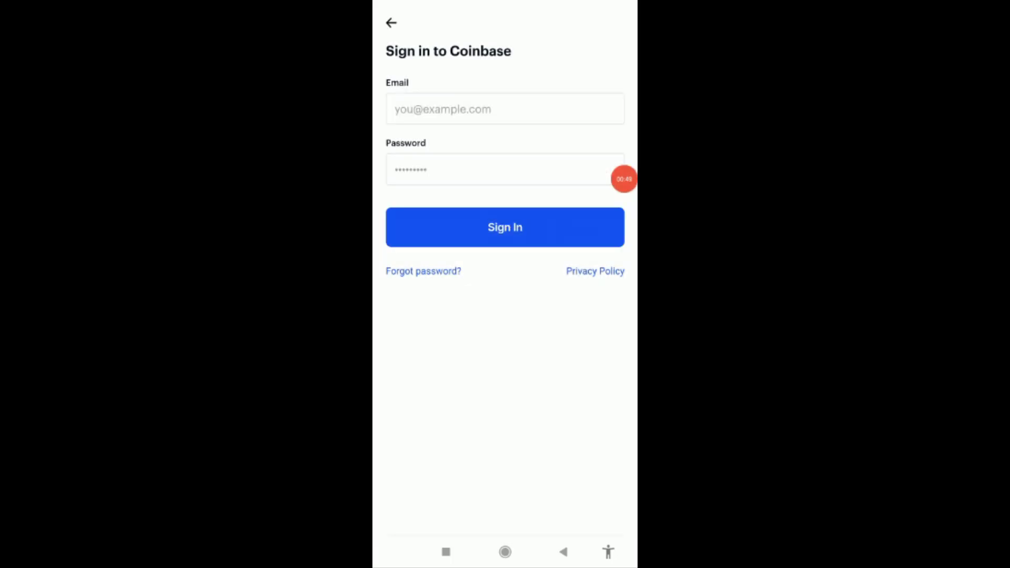
pyautogui.click(505, 109)
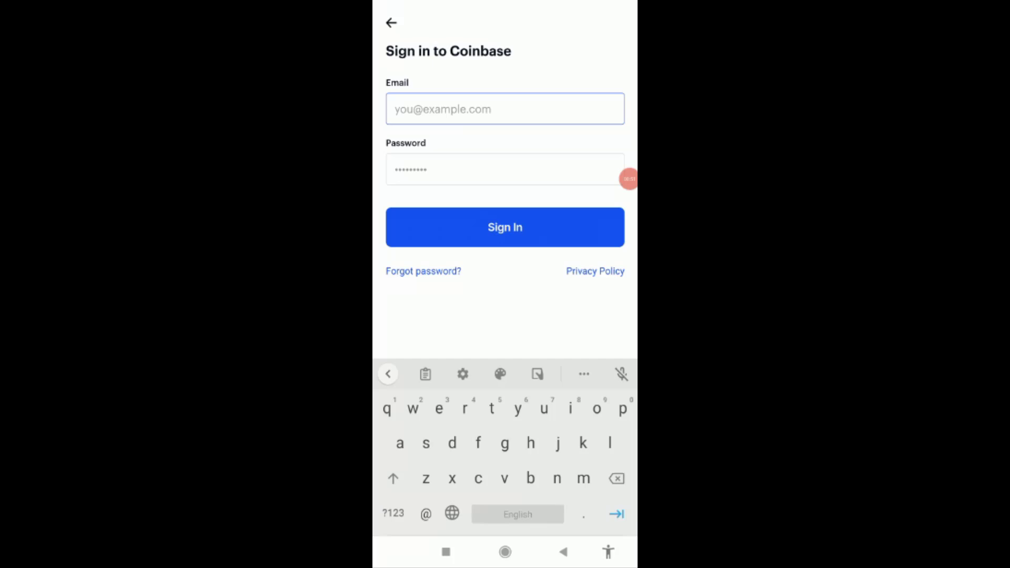
pyautogui.click(388, 374)
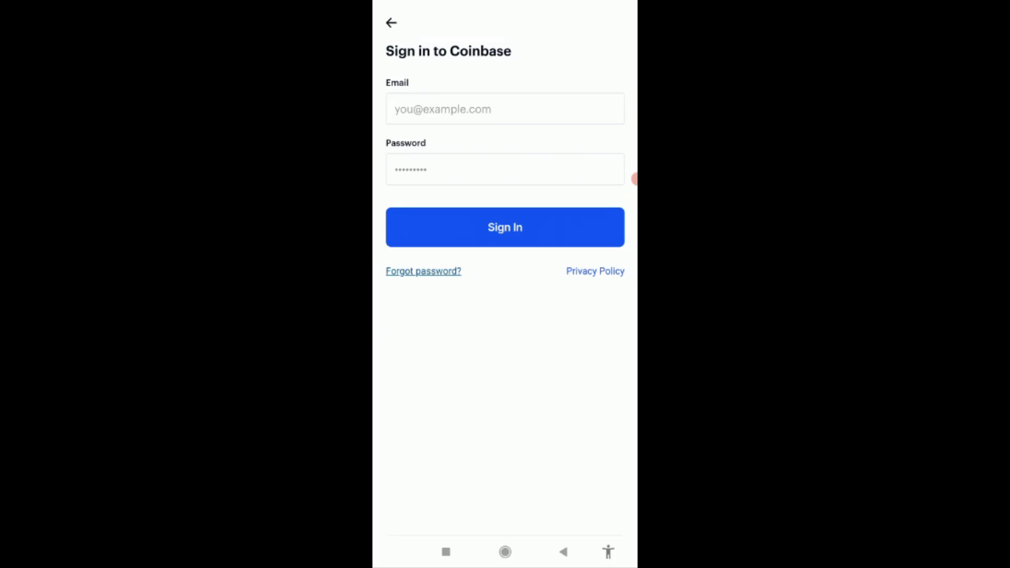
pyautogui.click(423, 271)
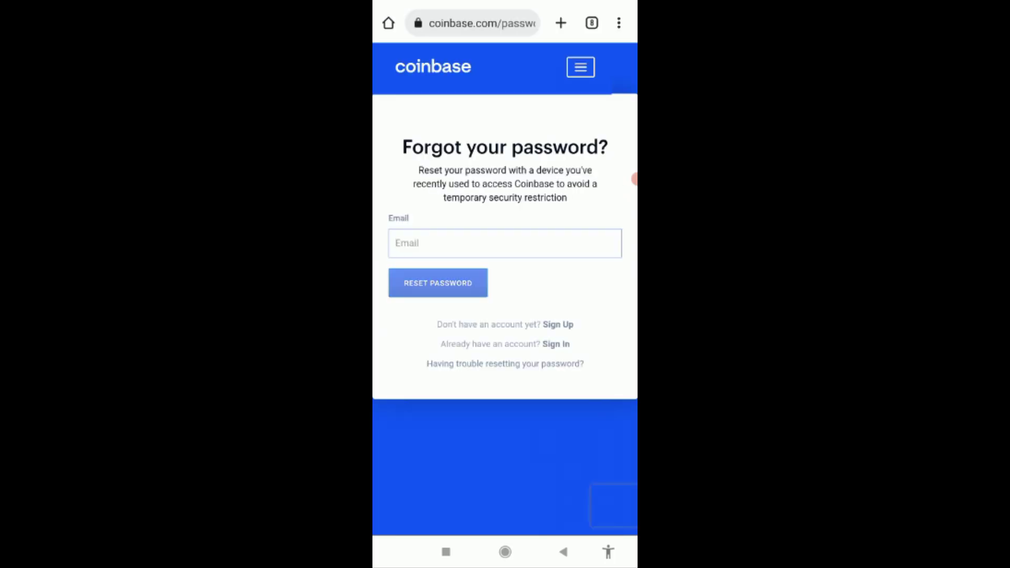
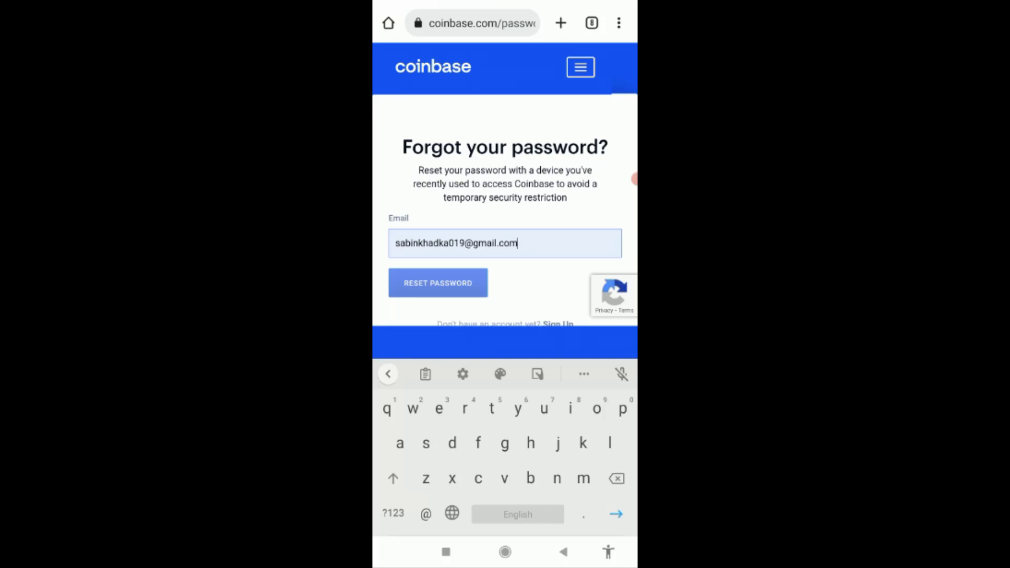
pyautogui.click(504, 243)
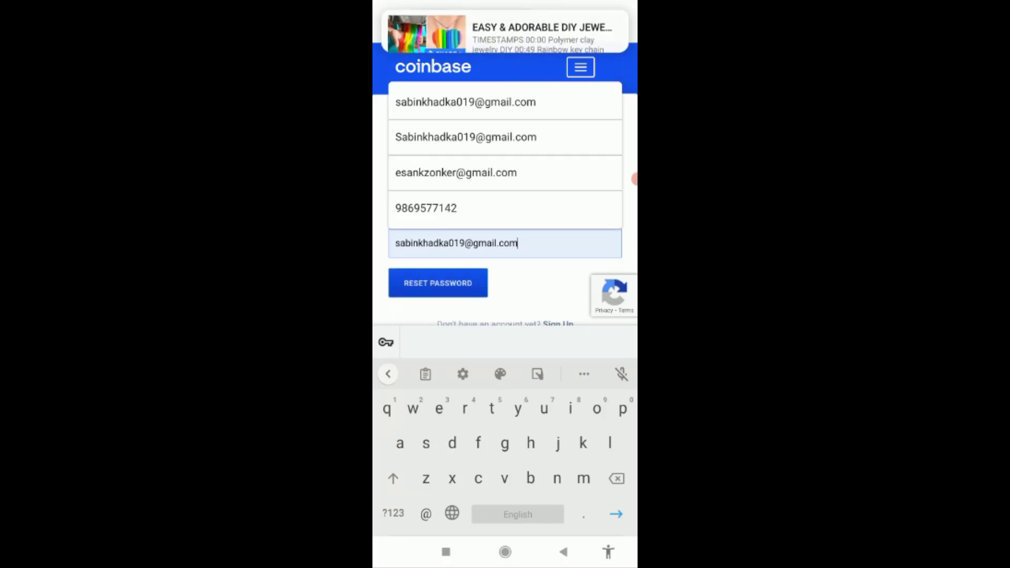
pyautogui.click(437, 282)
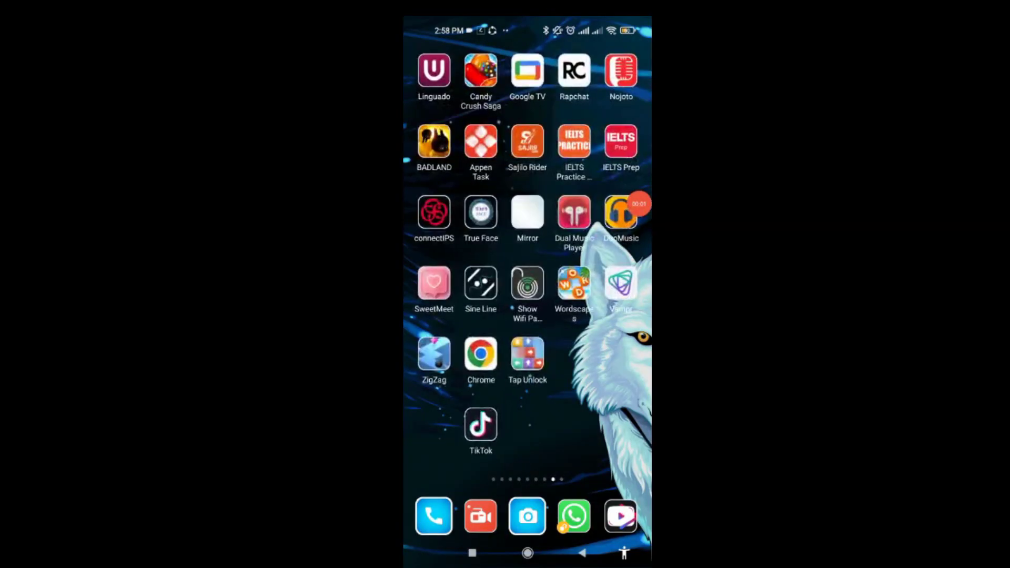
# Follow the Reset password link in the Coinbase email to the new-password page
pyautogui.hscroll(-3)
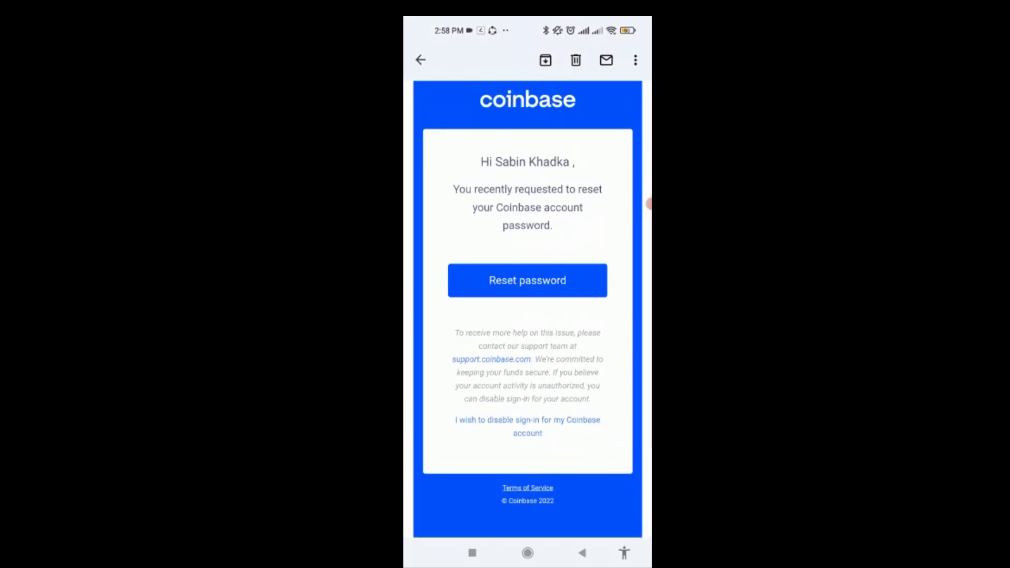
pyautogui.click(527, 280)
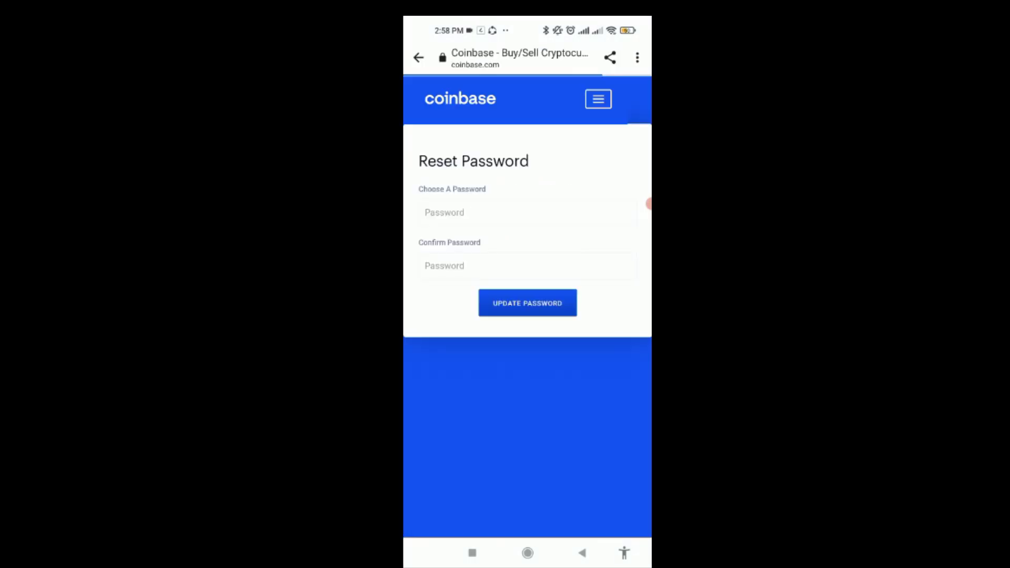
# Enter and confirm the new account password and update it
pyautogui.click(527, 213)
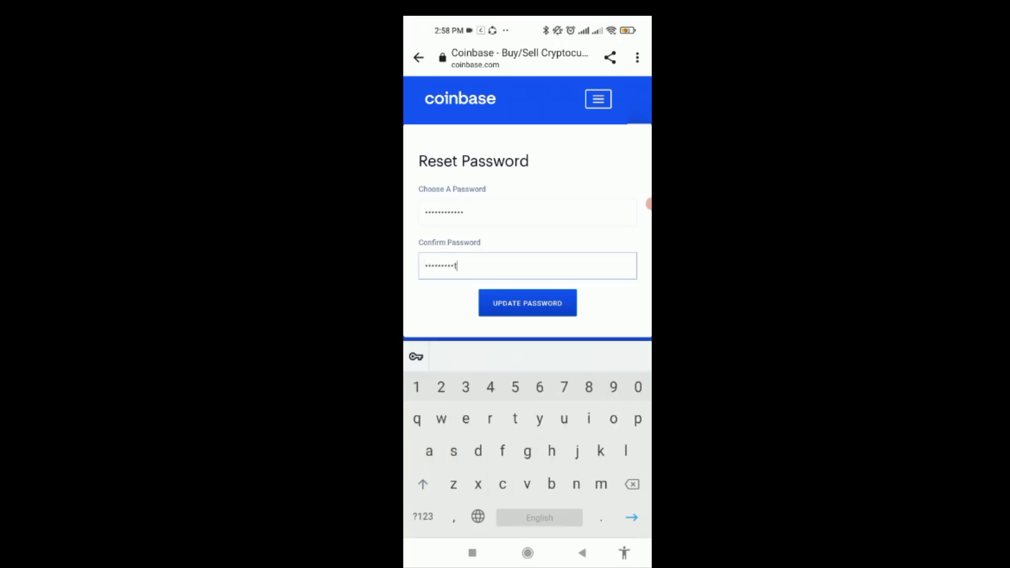
pyautogui.write('6')
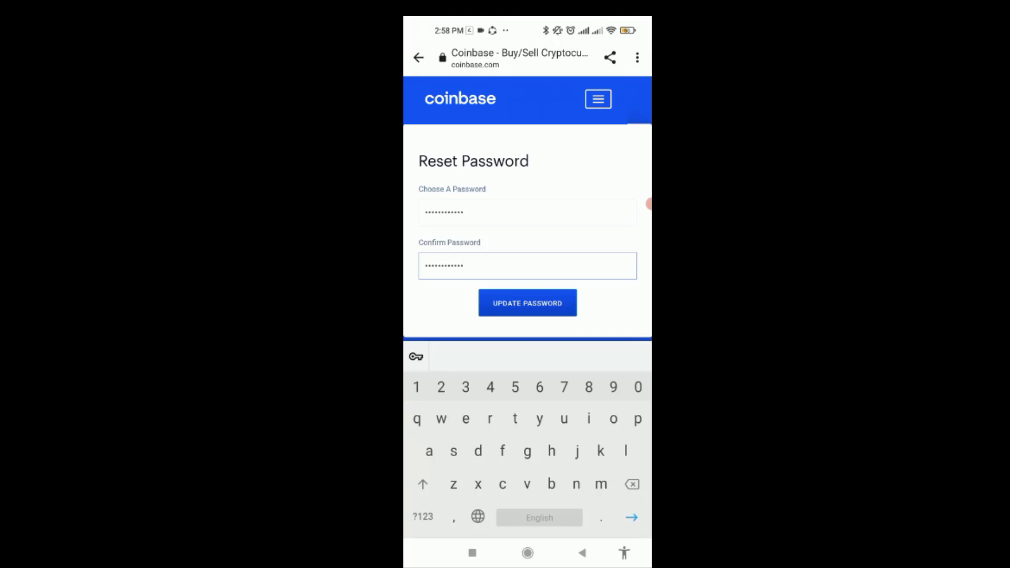
pyautogui.click(527, 302)
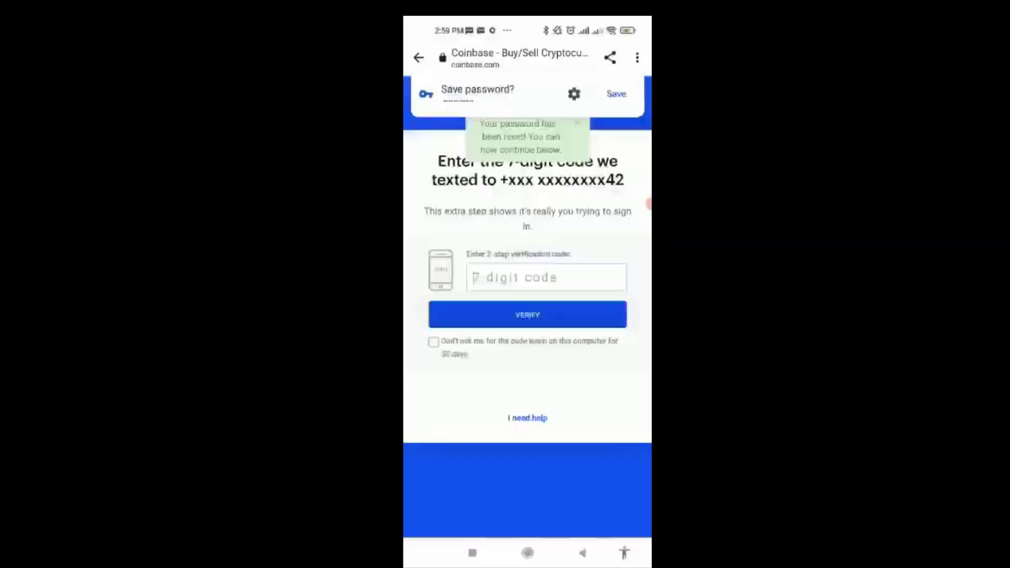
pyautogui.click(546, 277)
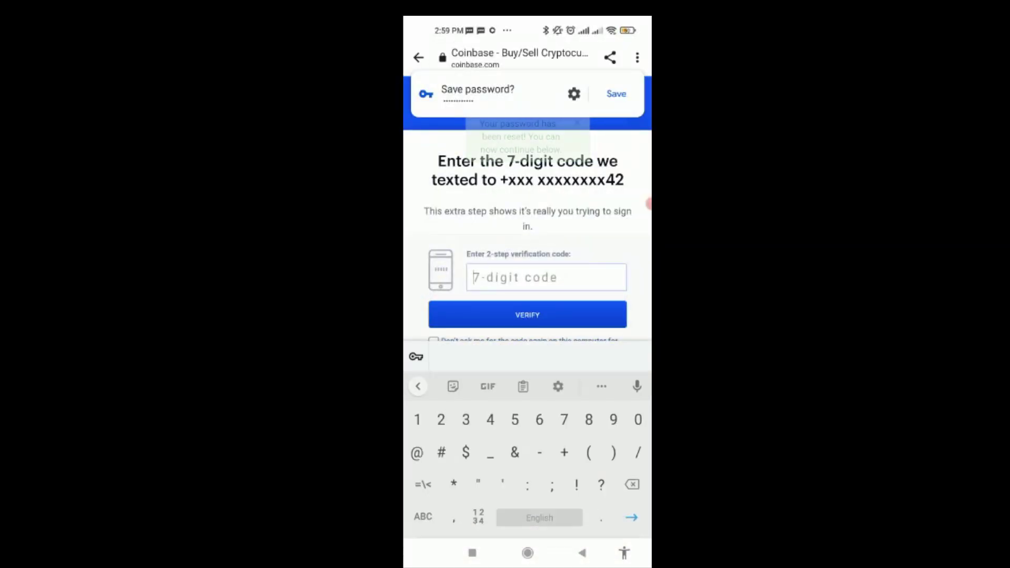
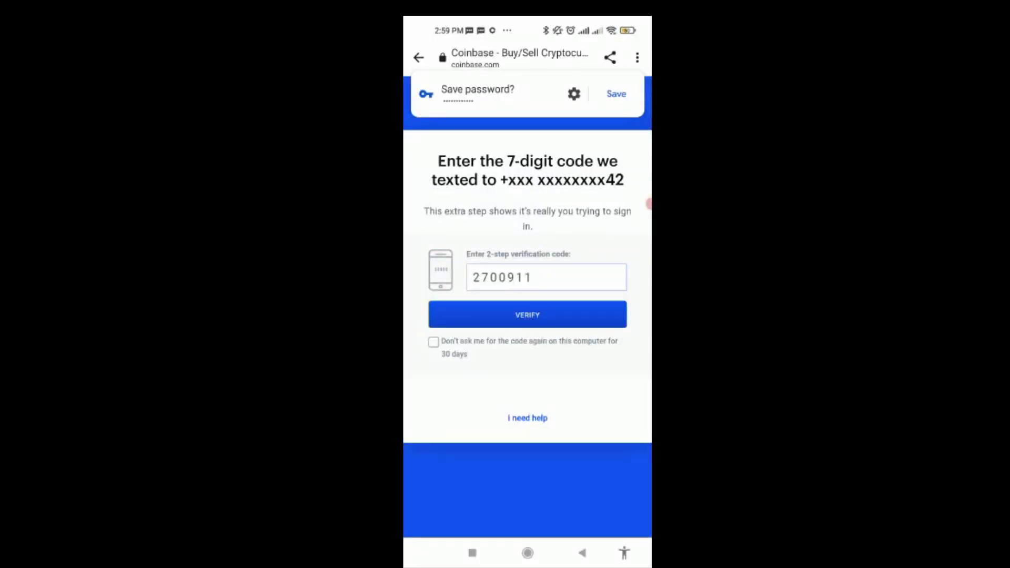
pyautogui.click(433, 341)
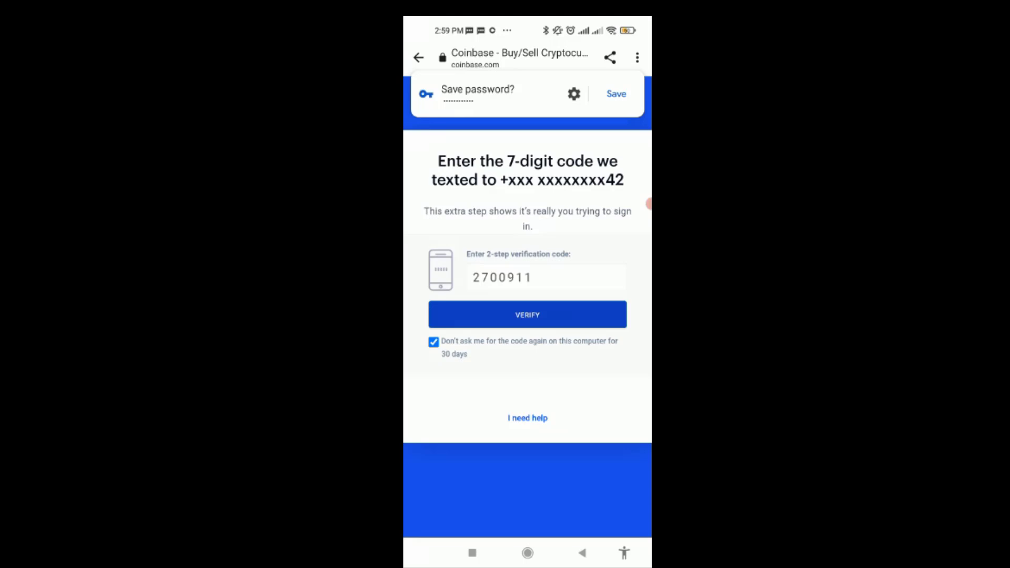
pyautogui.click(527, 315)
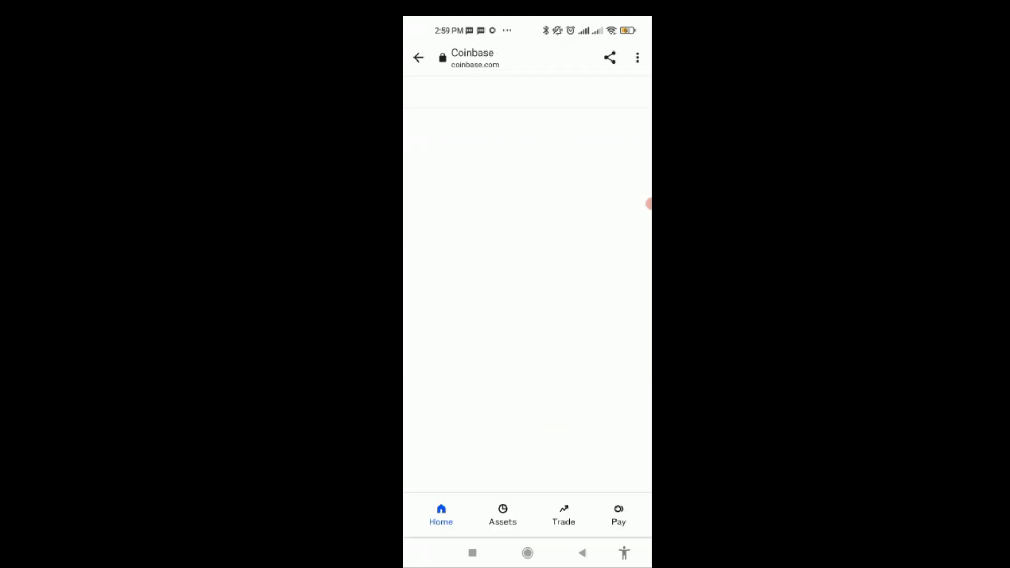